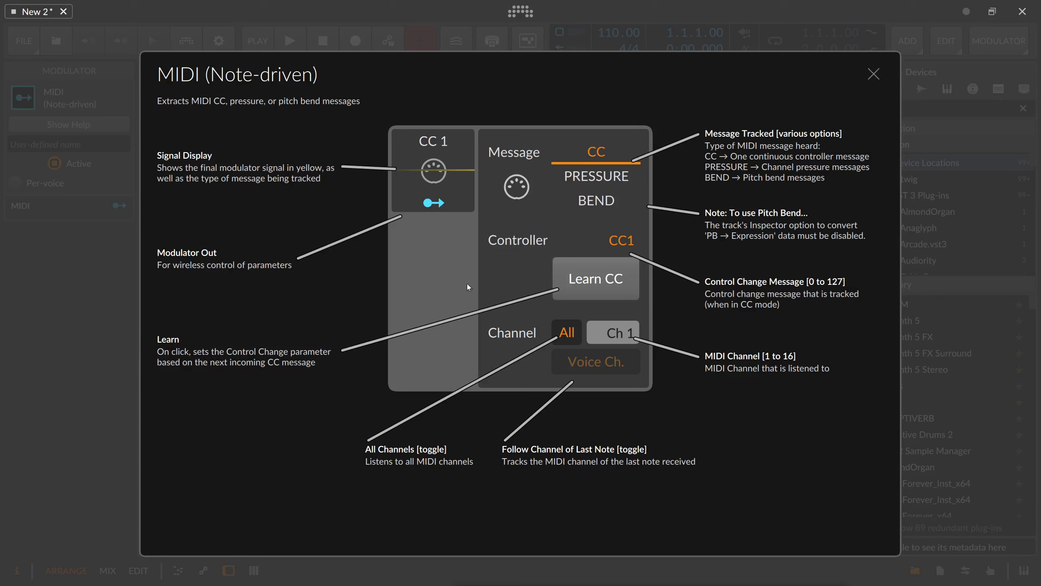
{"action": "mouse_move", "coordinate": [442, 159]}
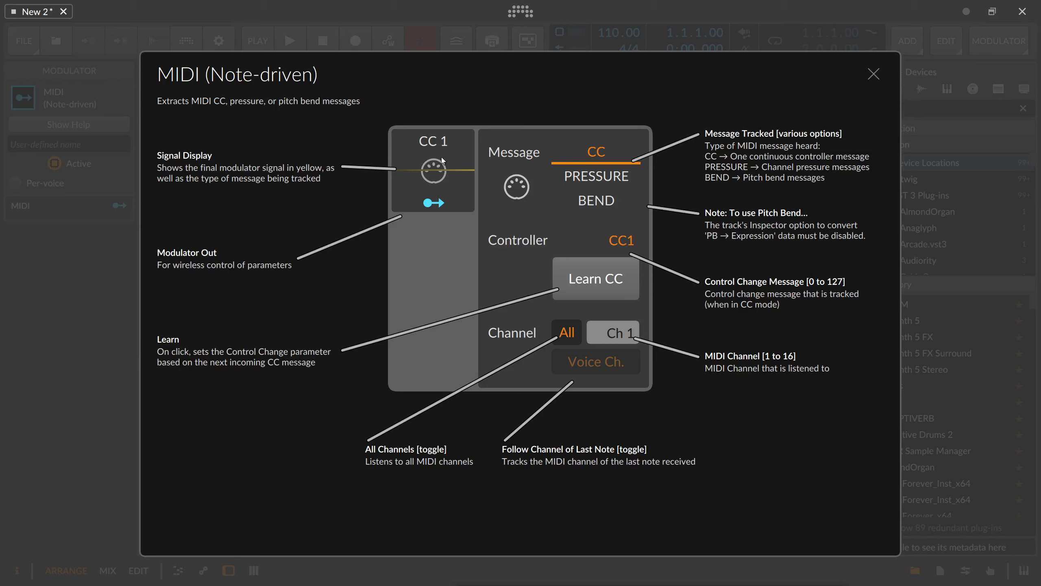
{"action": "mouse_move", "coordinate": [534, 181]}
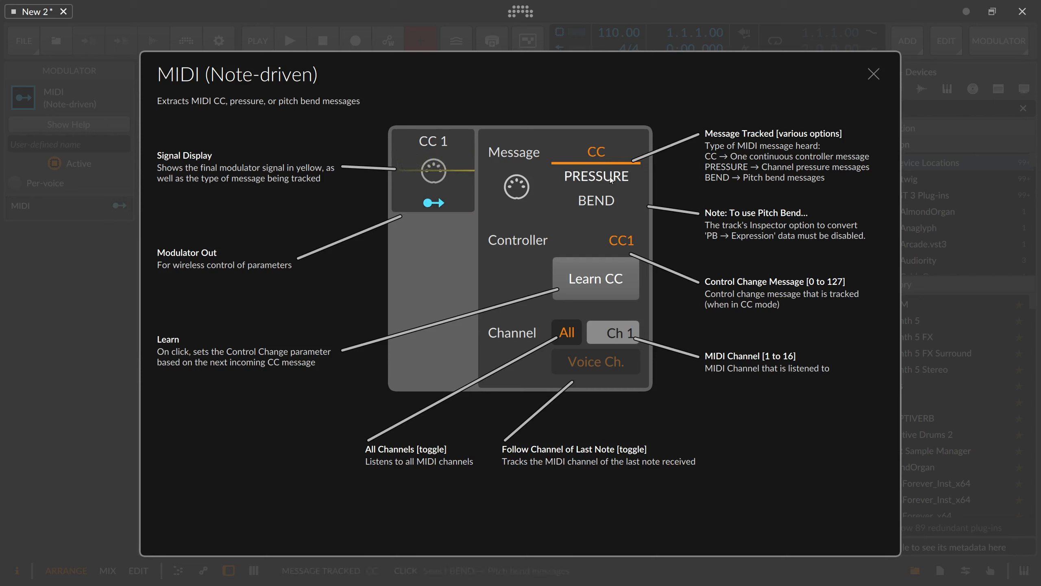
- Switch the MIDI modulator's Message from Pressure to Bend to track pitch bend
{"action": "left_click", "coordinate": [596, 176]}
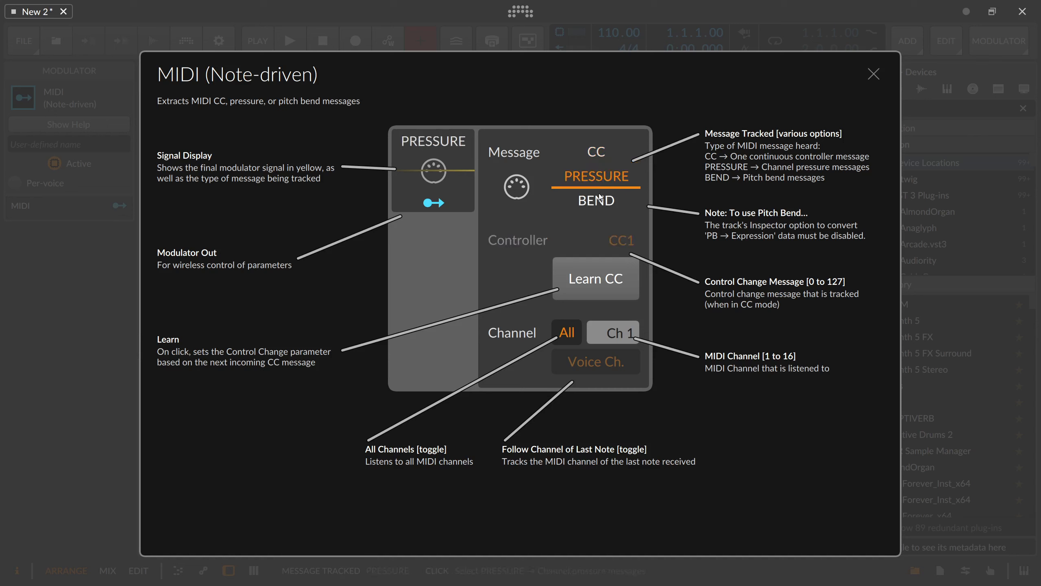
{"action": "left_click", "coordinate": [596, 201]}
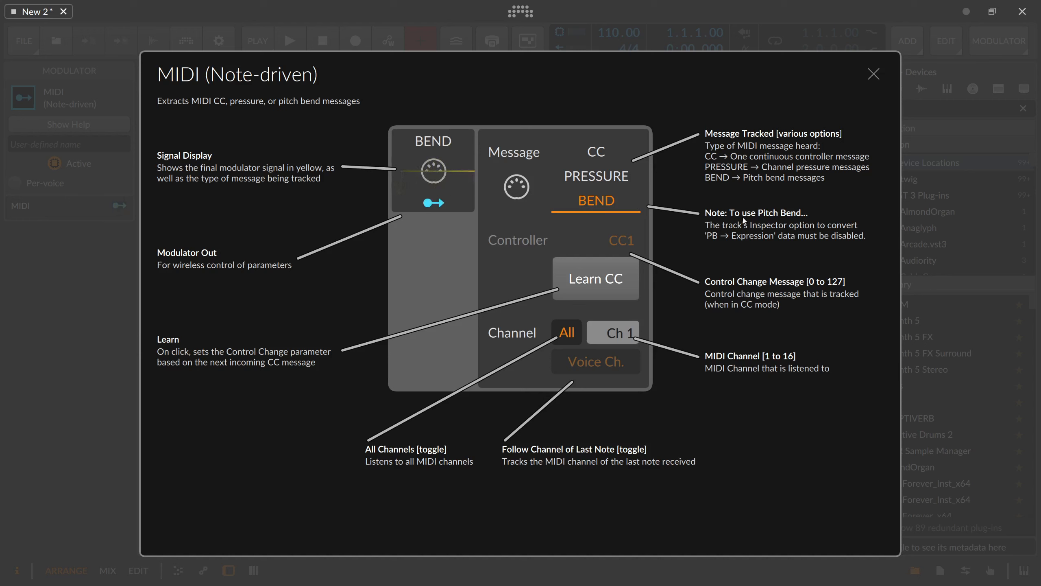
{"action": "mouse_move", "coordinate": [716, 230]}
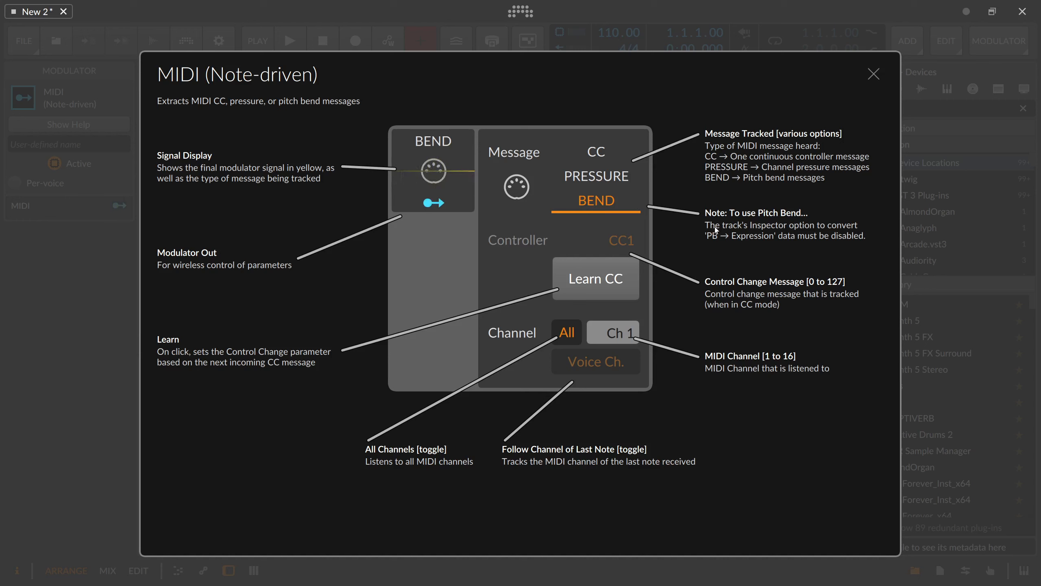
{"action": "mouse_move", "coordinate": [720, 240]}
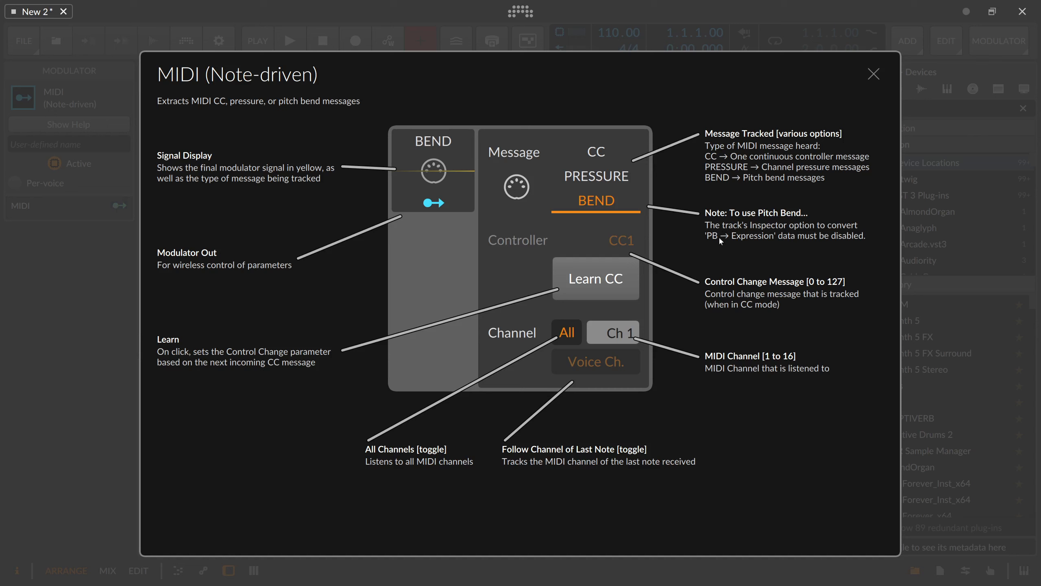
{"action": "mouse_move", "coordinate": [780, 244]}
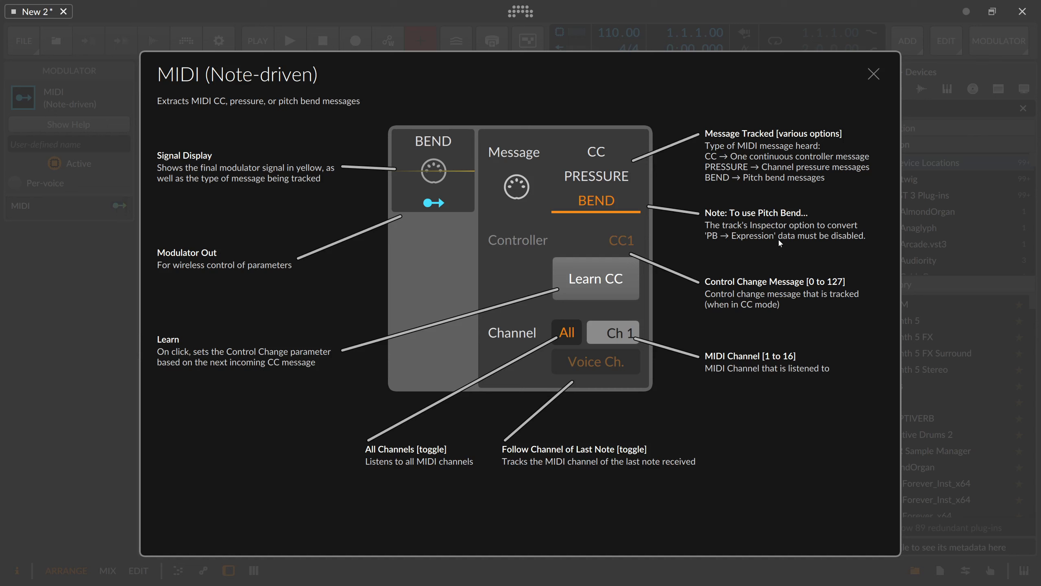
{"action": "mouse_move", "coordinate": [608, 198]}
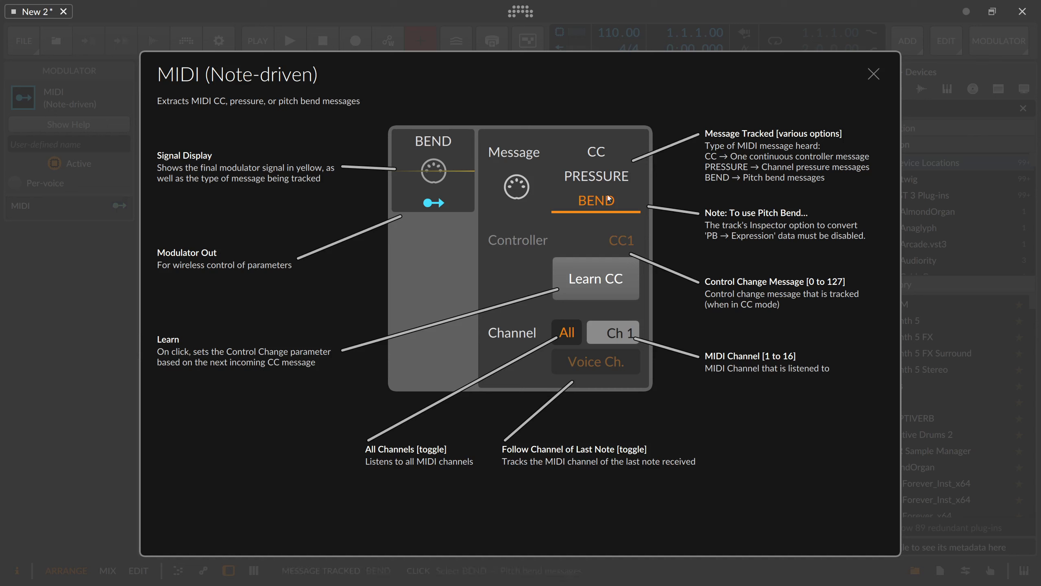
- Select Polysynth, turn off PB → Expression conversion, and reselect the MIDI modulator
{"action": "left_click", "coordinate": [874, 74]}
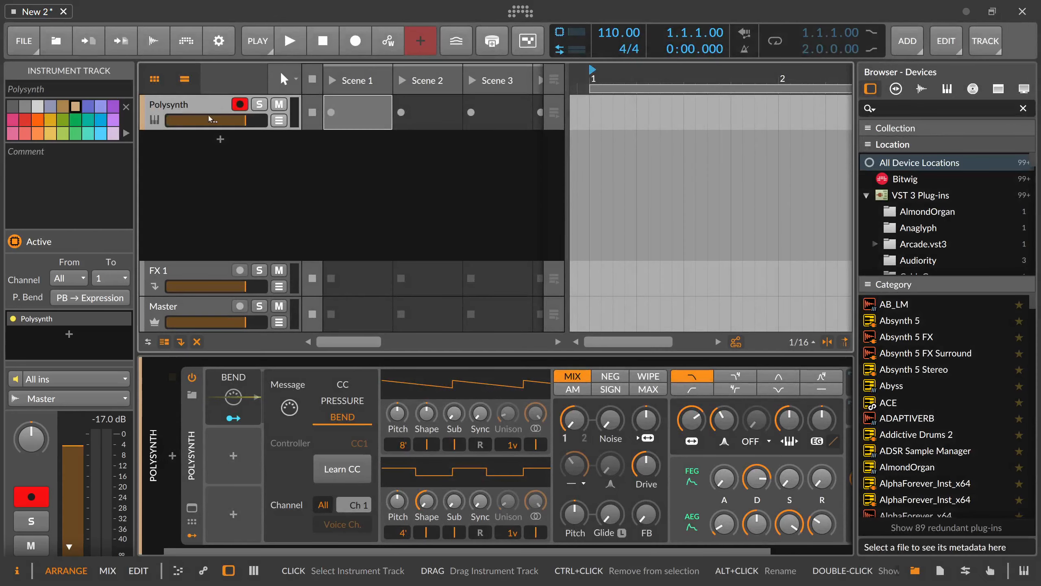
{"action": "mouse_move", "coordinate": [204, 106]}
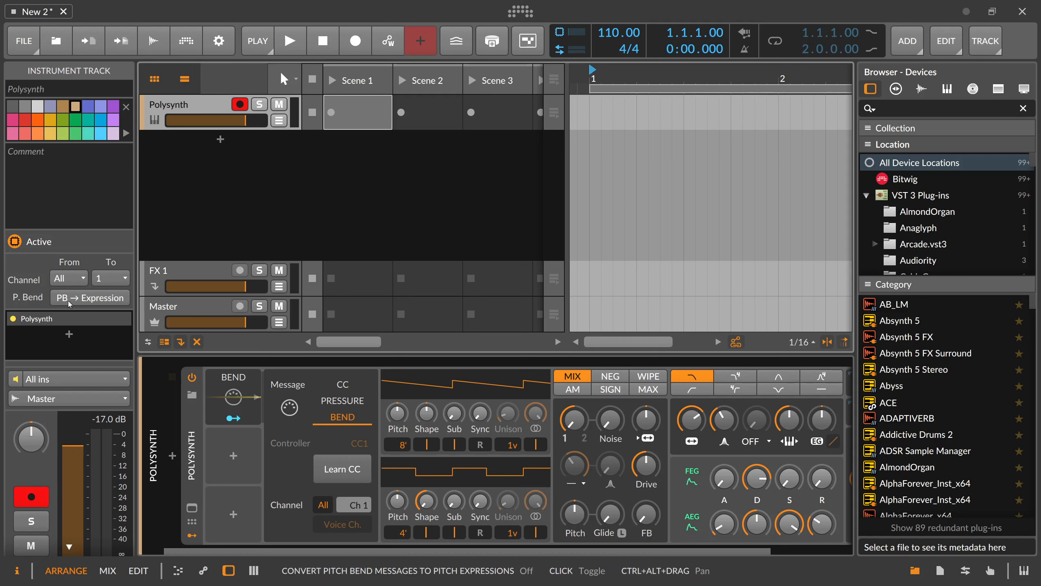
{"action": "left_click", "coordinate": [90, 297]}
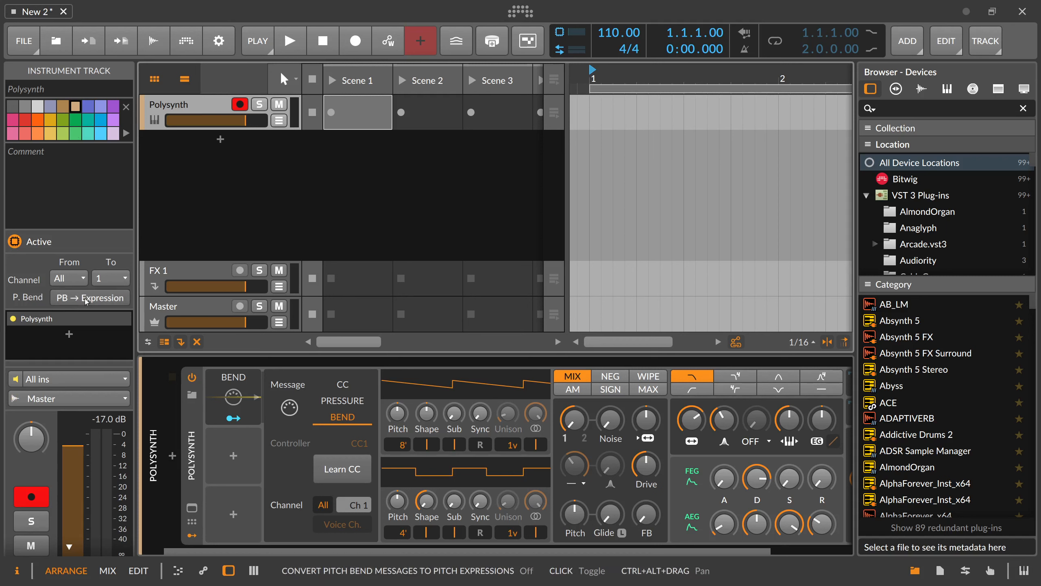
{"action": "left_click", "coordinate": [89, 297]}
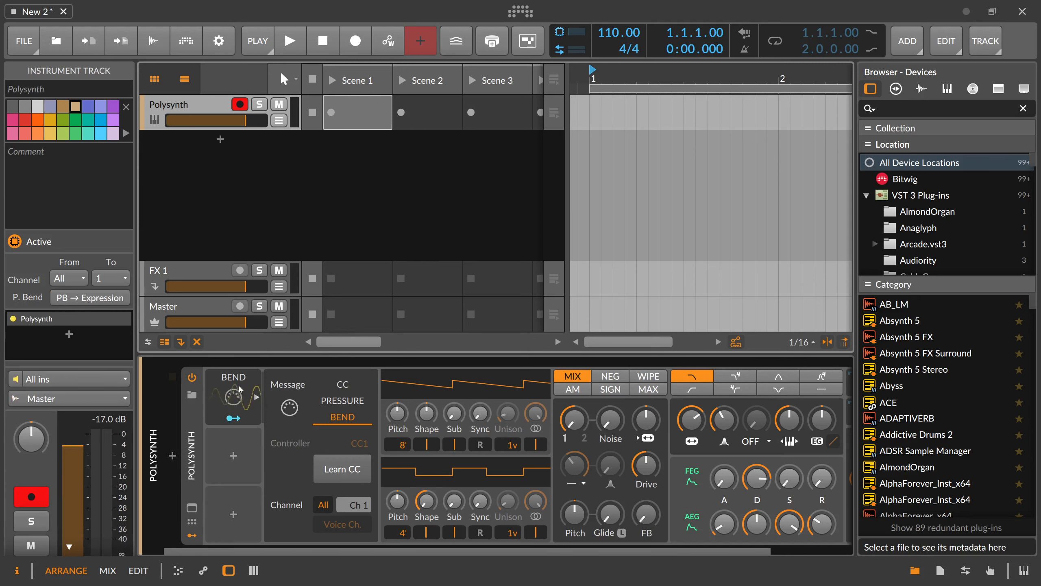
{"action": "left_click", "coordinate": [233, 397]}
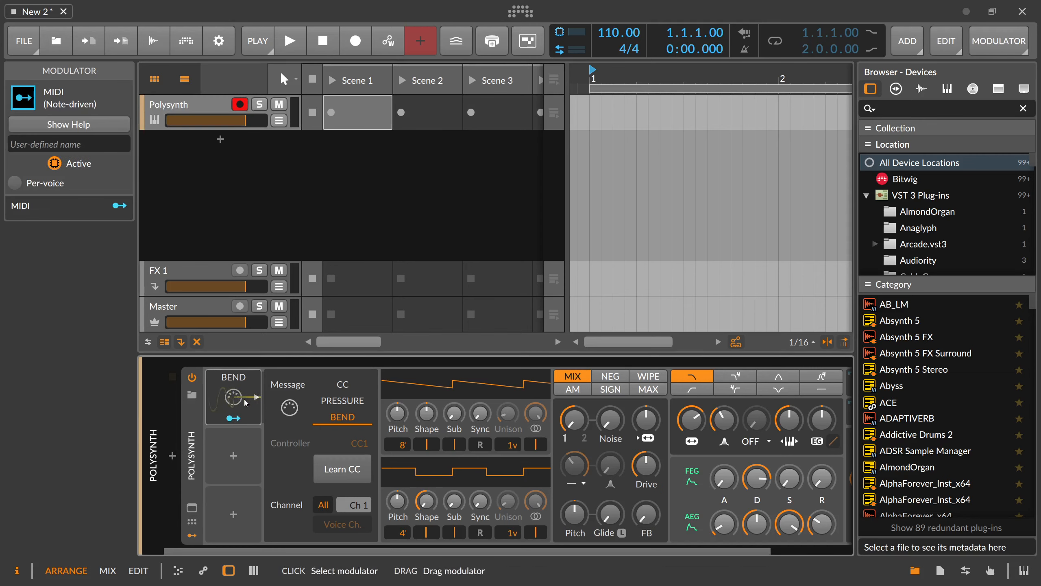
- Reopen the modulator help and set Message back to CC (CC1)
{"action": "left_click", "coordinate": [68, 124]}
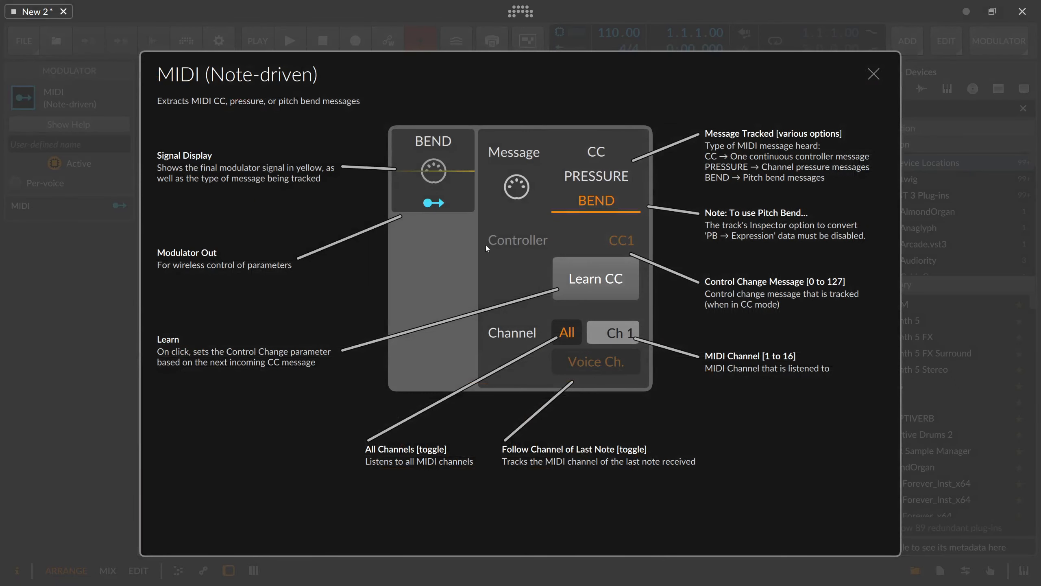
{"action": "left_click", "coordinate": [597, 152]}
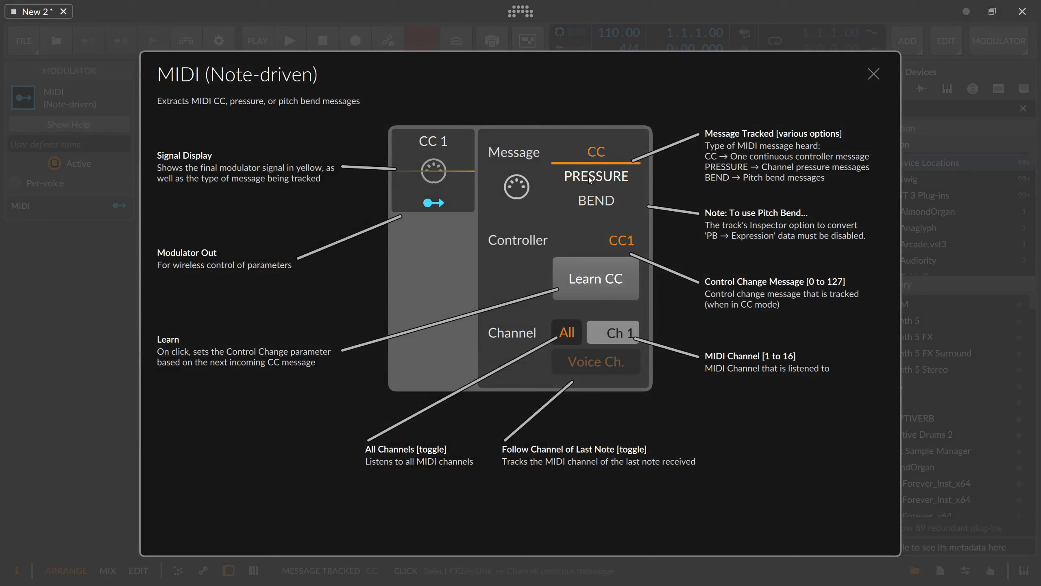
{"action": "mouse_move", "coordinate": [539, 246]}
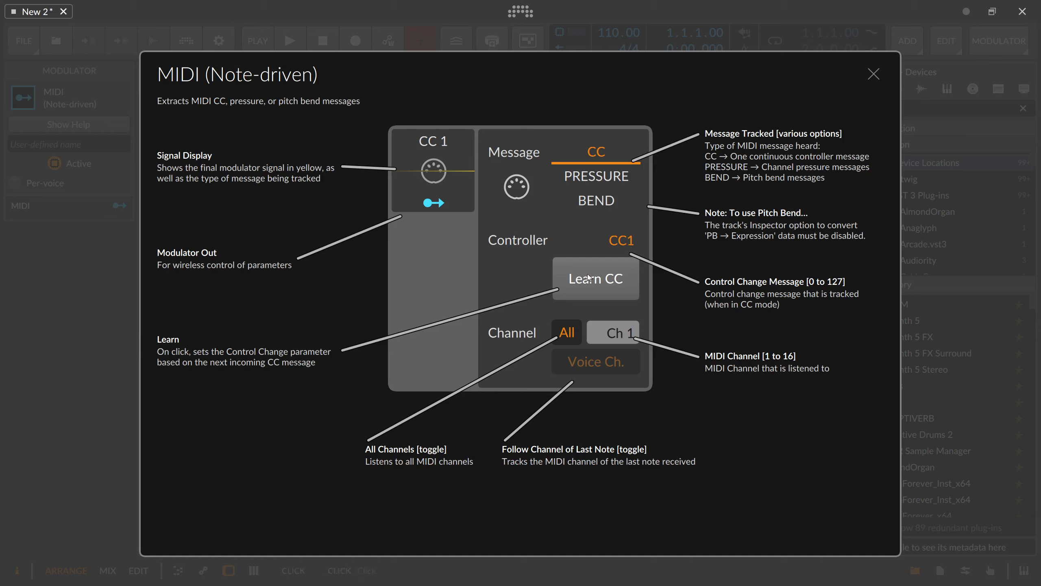
{"action": "left_click", "coordinate": [596, 278]}
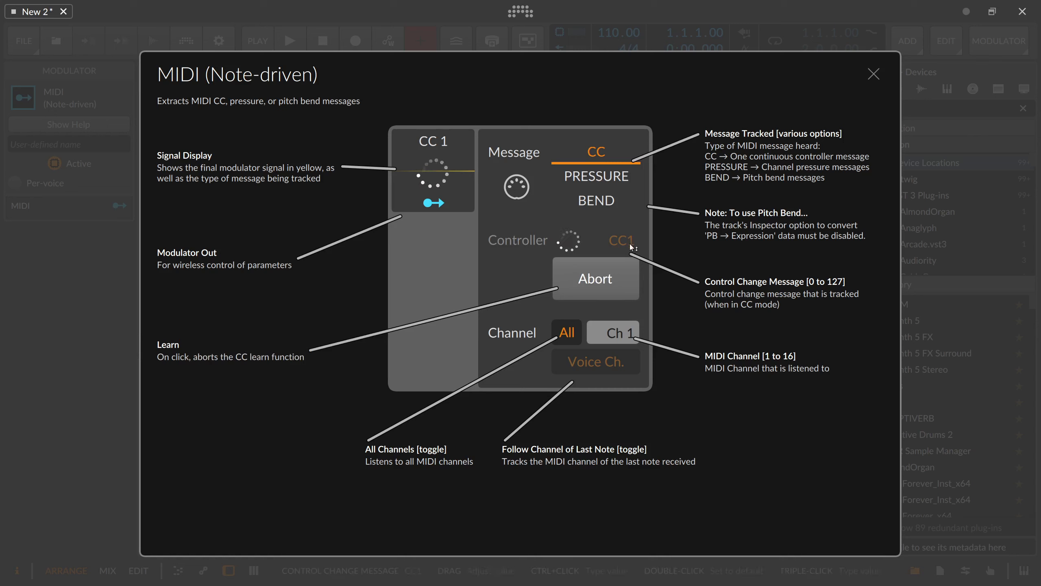
{"action": "left_click", "coordinate": [596, 279]}
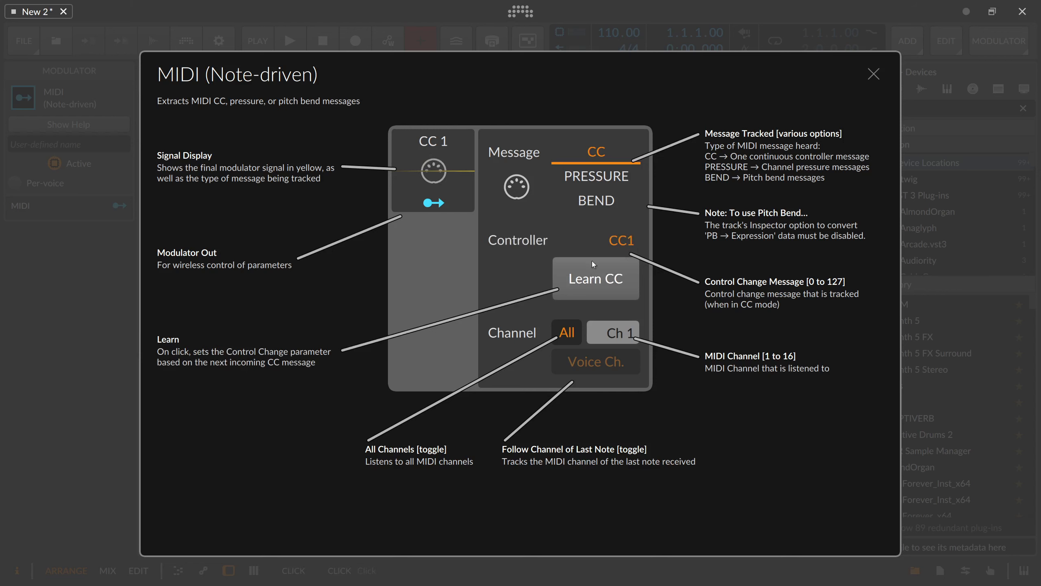
{"action": "mouse_move", "coordinate": [628, 249]}
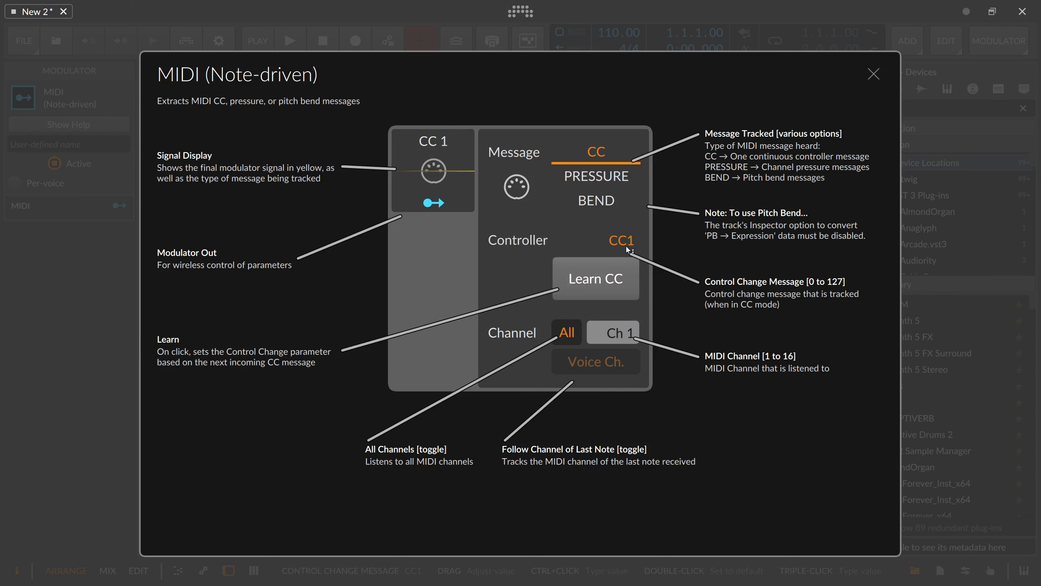
{"action": "mouse_move", "coordinate": [476, 181]}
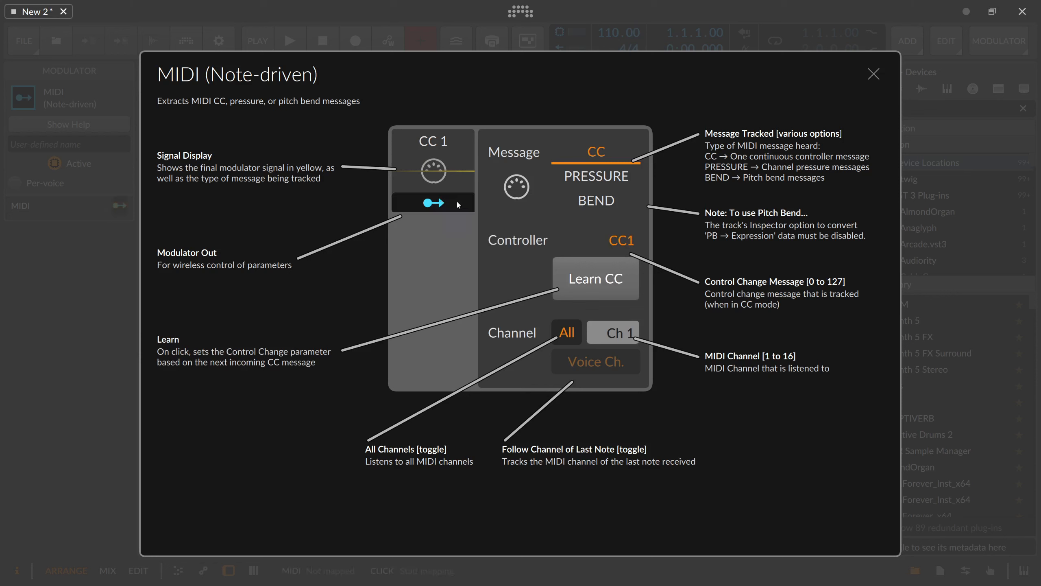
{"action": "mouse_move", "coordinate": [465, 201]}
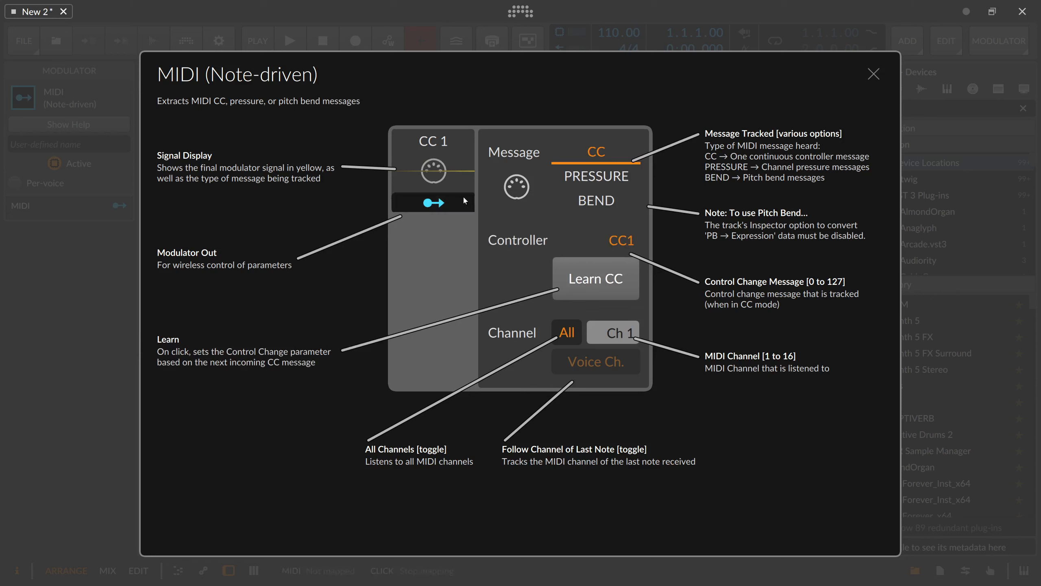
{"action": "mouse_move", "coordinate": [617, 282]}
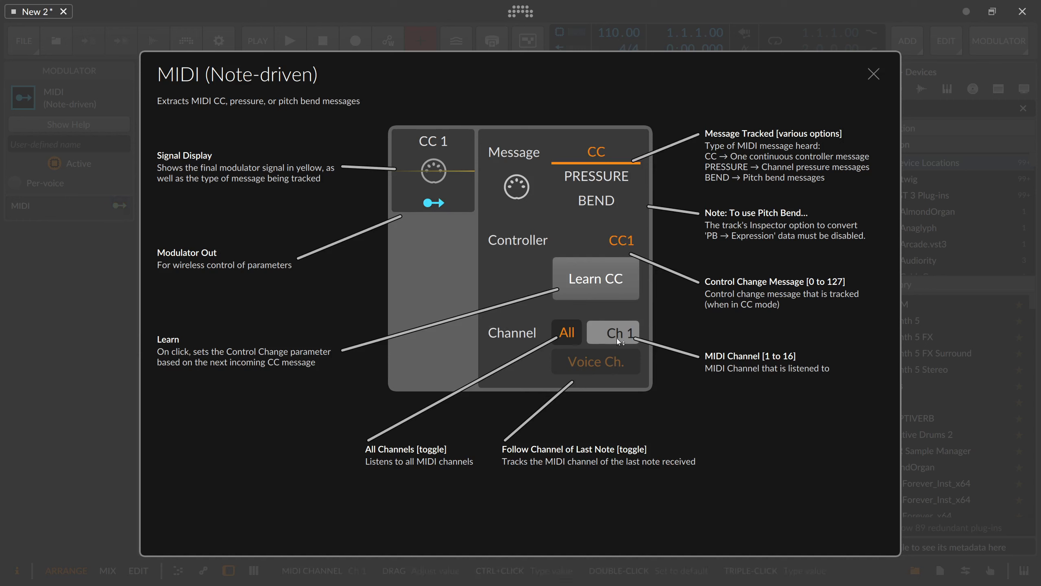
- Toggle All and Voice Ch. channel options, ending with all channels active
{"action": "left_click", "coordinate": [567, 333]}
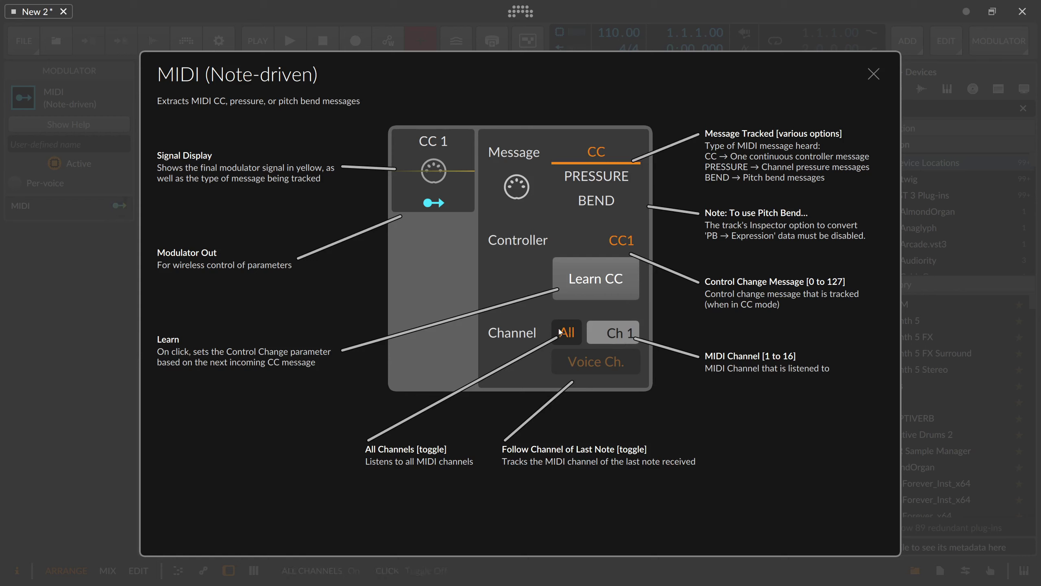
{"action": "mouse_move", "coordinate": [561, 335]}
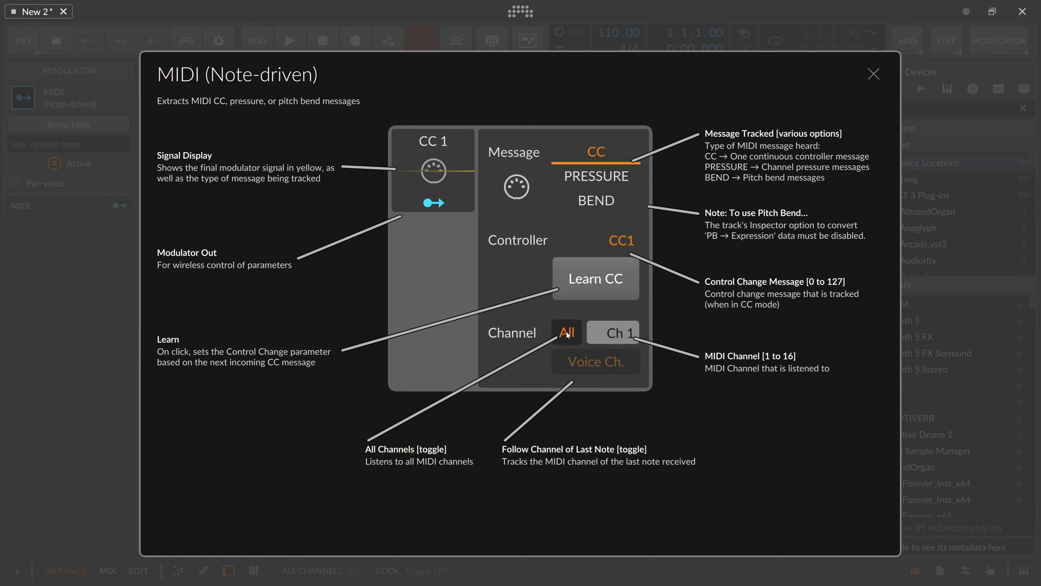
{"action": "mouse_move", "coordinate": [568, 338]}
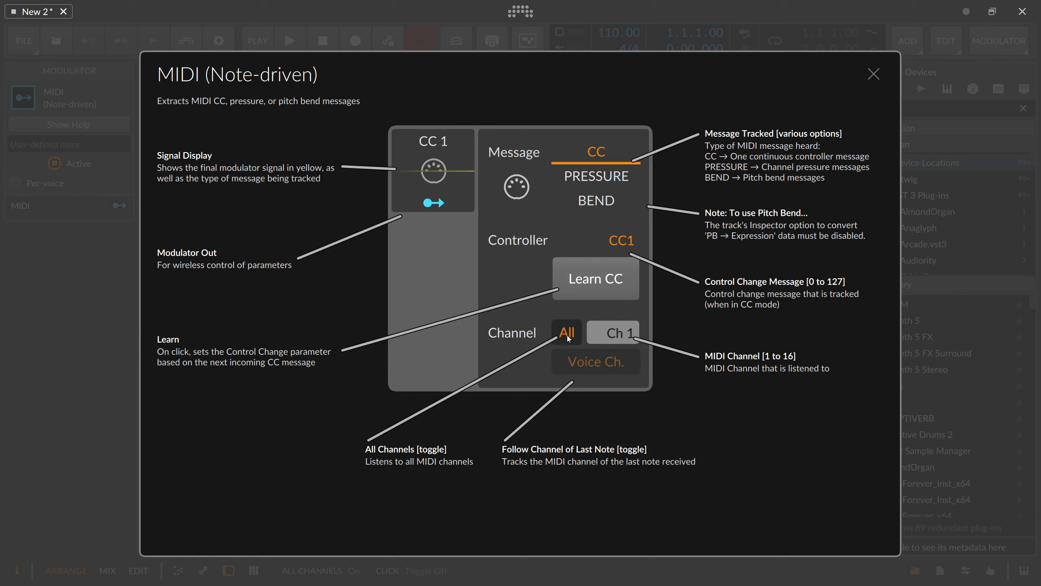
{"action": "left_click", "coordinate": [596, 361]}
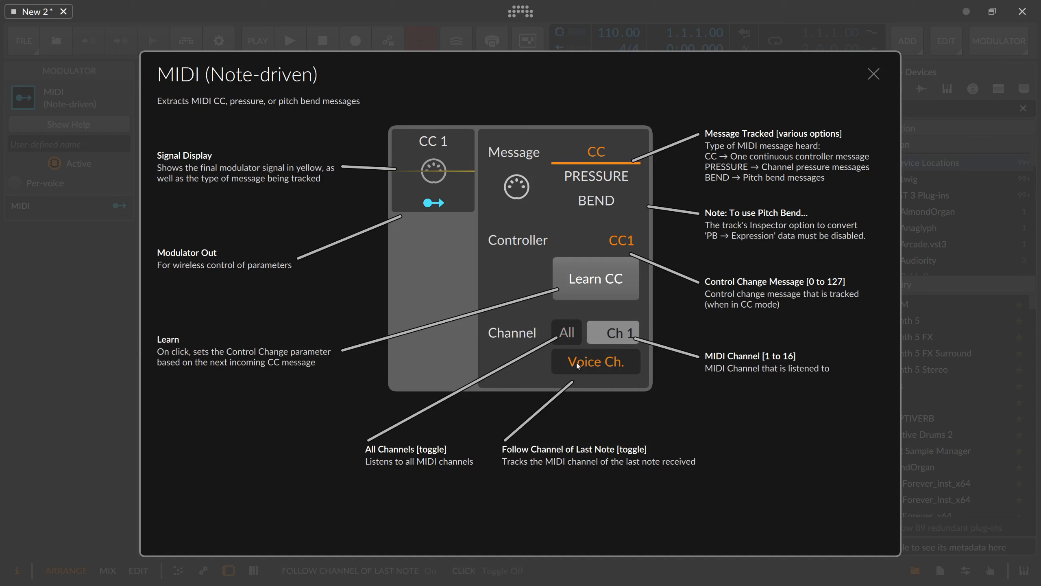
{"action": "mouse_move", "coordinate": [596, 367]}
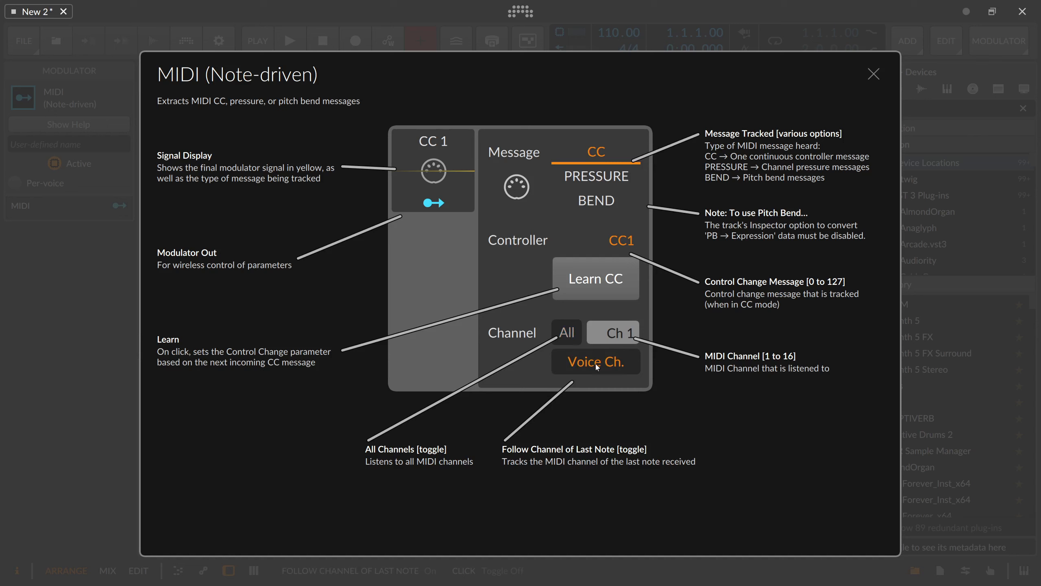
{"action": "left_click", "coordinate": [567, 332]}
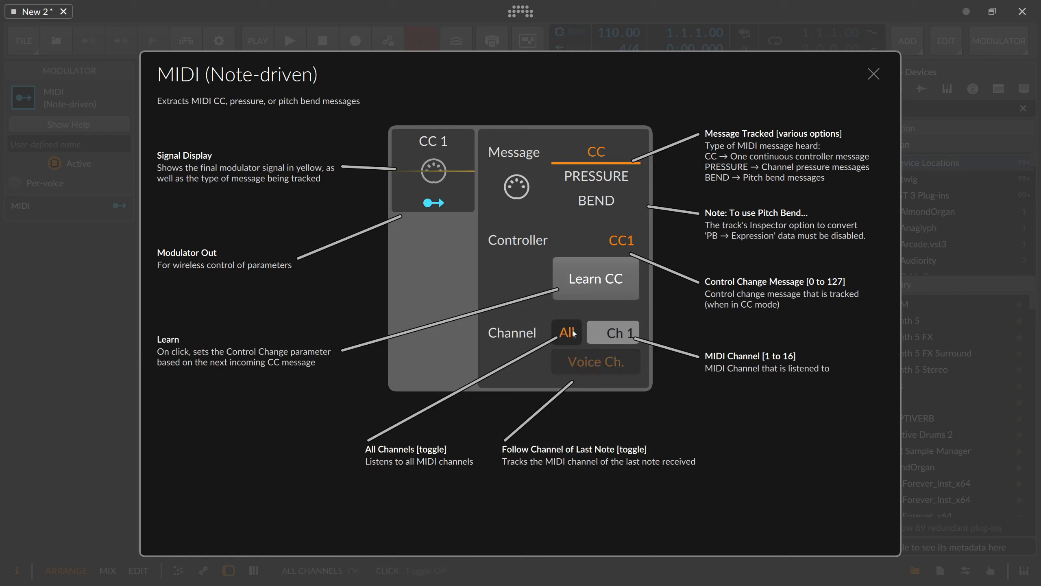
{"action": "mouse_move", "coordinate": [570, 342]}
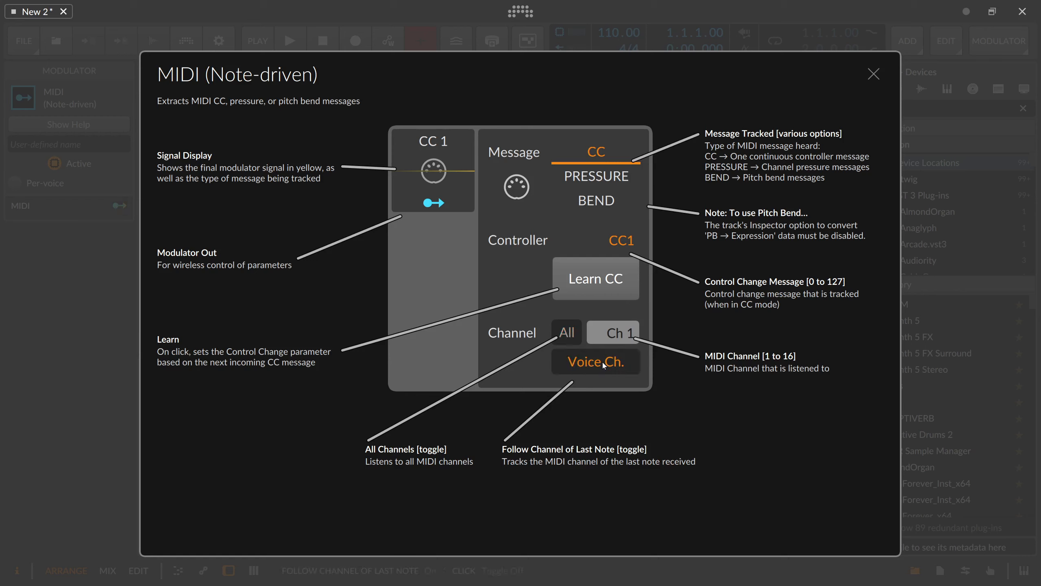
{"action": "mouse_move", "coordinate": [591, 364]}
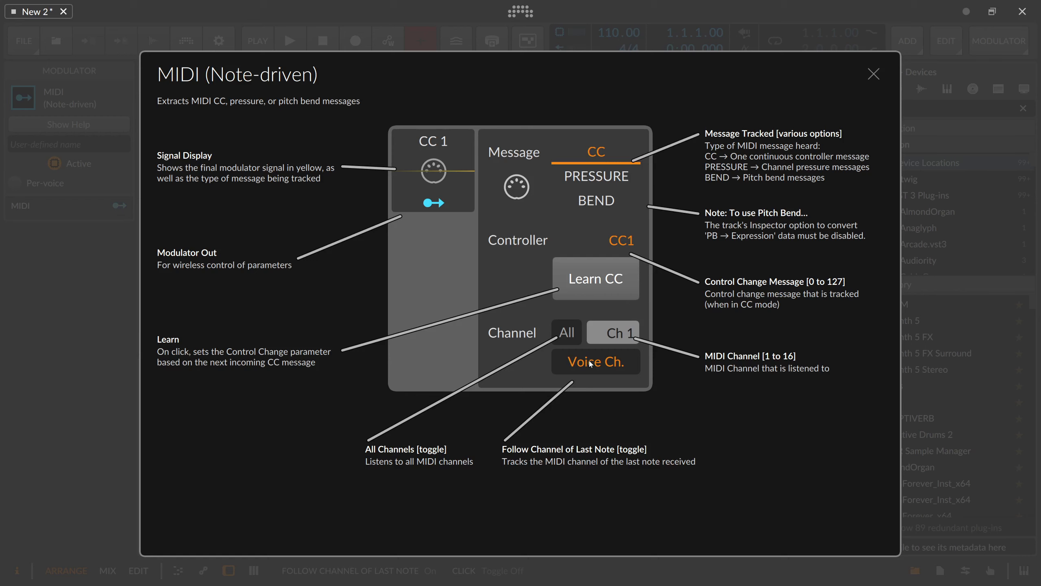
{"action": "mouse_move", "coordinate": [596, 368]}
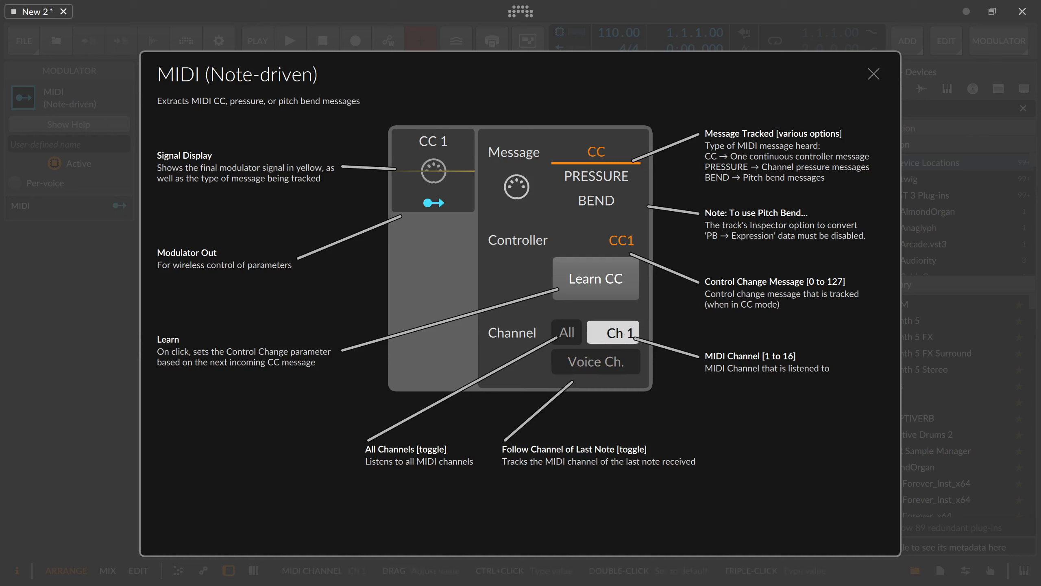
- Drag the channel to 16, reset it to Ch 1, and re-enable All channels
{"action": "left_click_drag", "start_coordinate": [612, 332], "coordinate": [627, 335]}
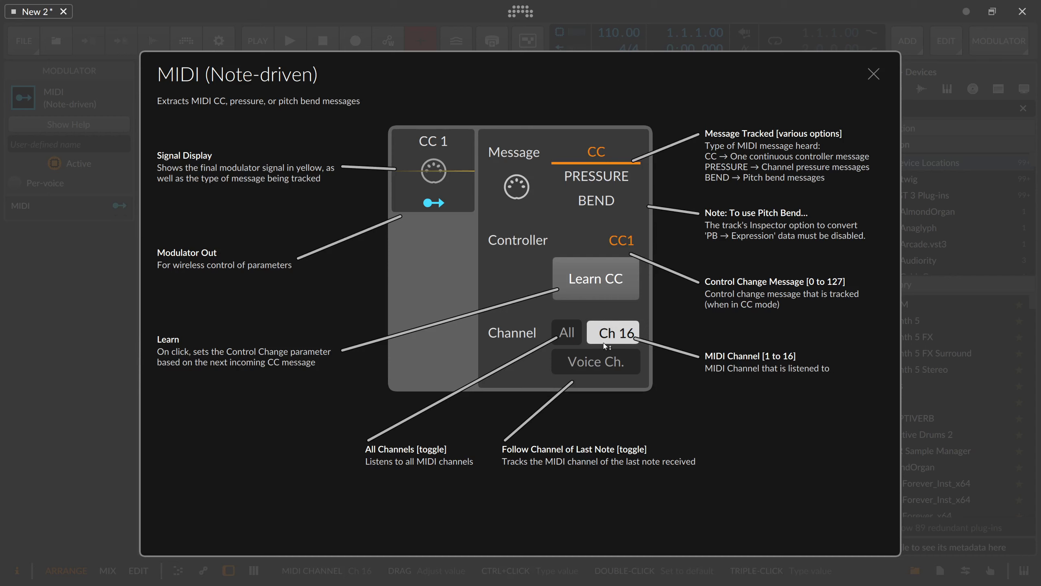
{"action": "left_click", "coordinate": [567, 332]}
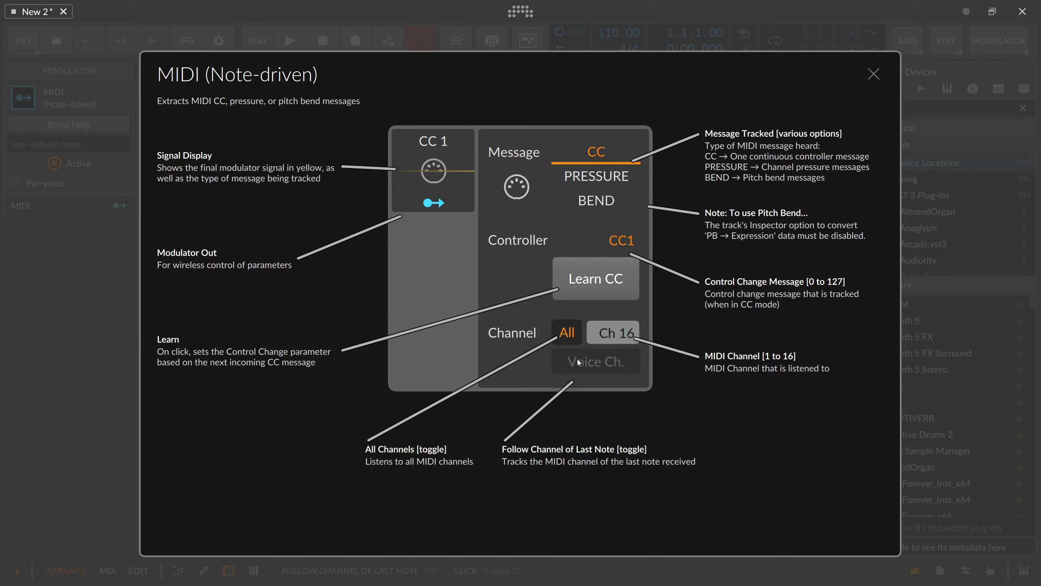
{"action": "left_click", "coordinate": [614, 333]}
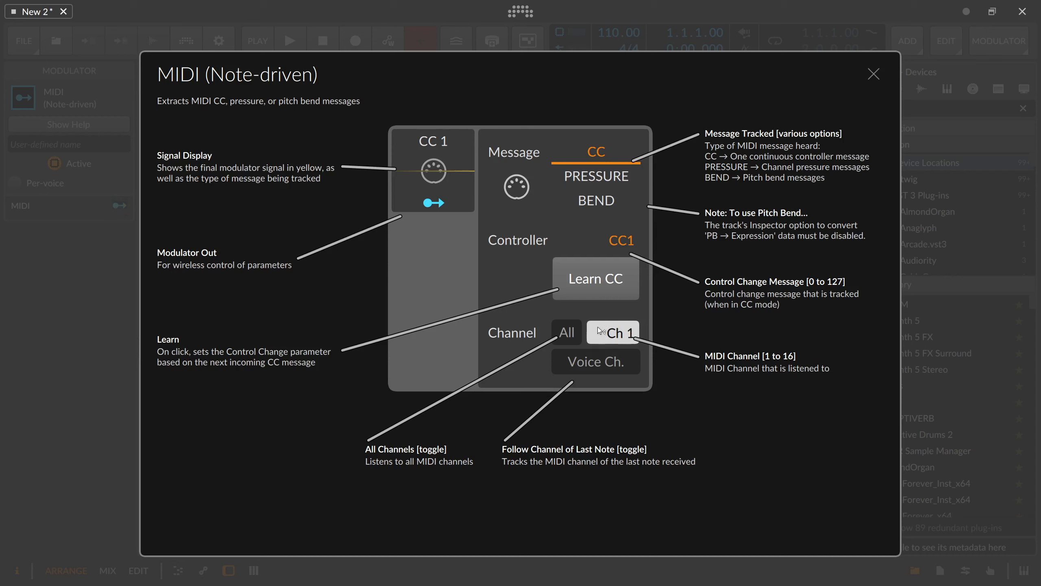
{"action": "left_click", "coordinate": [567, 332]}
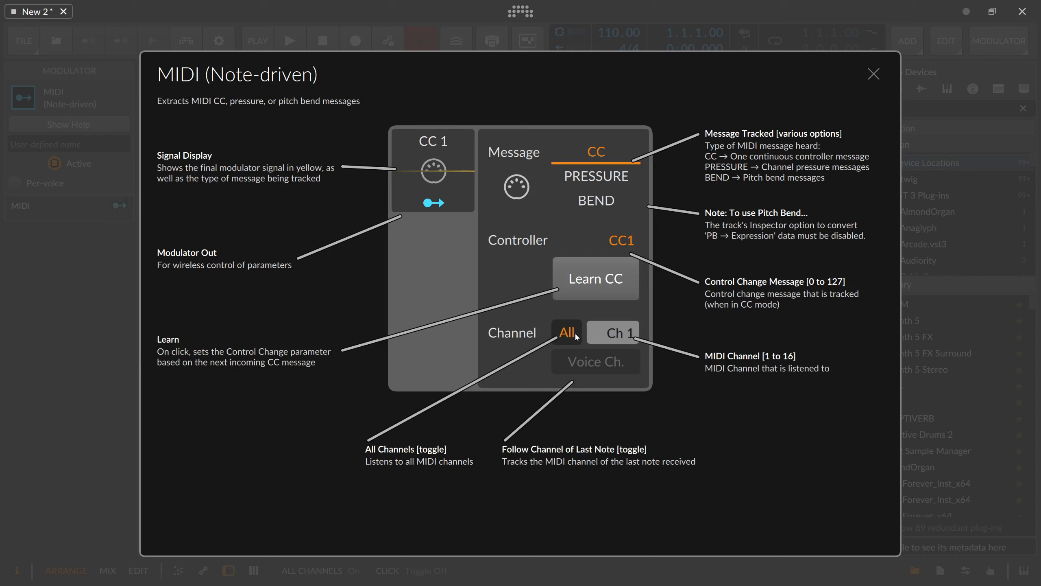
{"action": "mouse_move", "coordinate": [553, 284]}
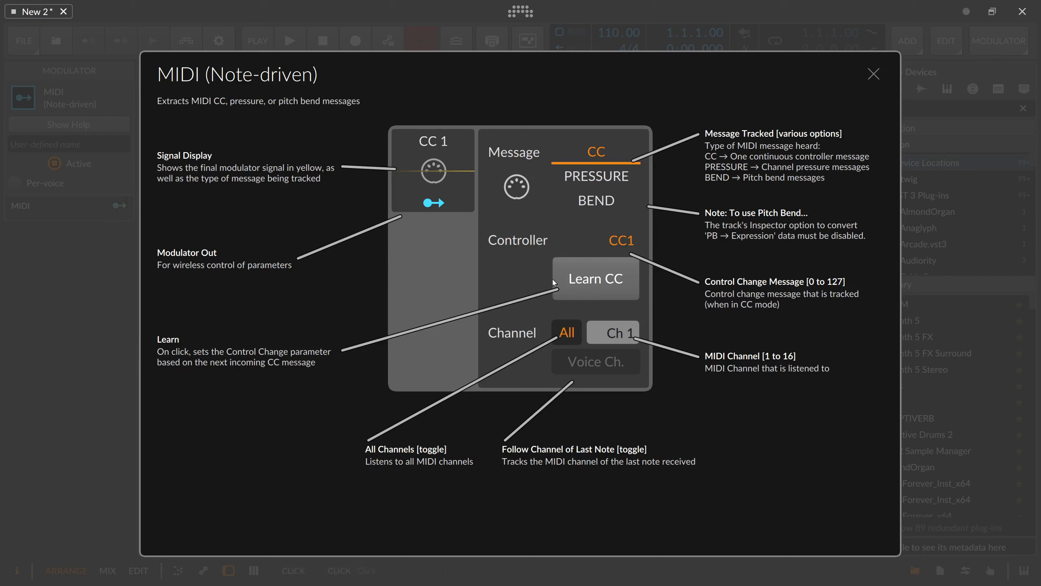
{"action": "left_click", "coordinate": [596, 200]}
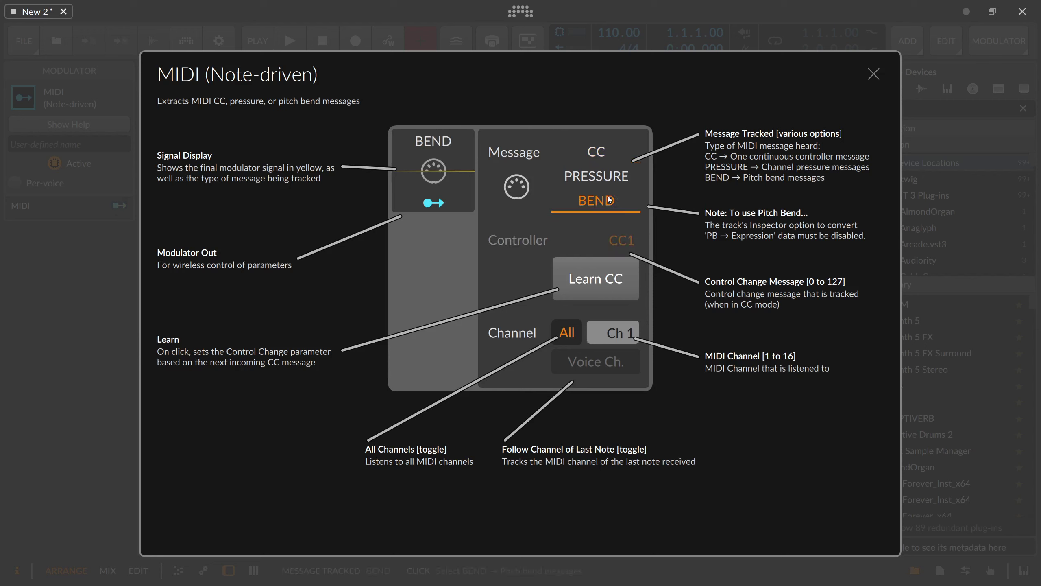
{"action": "left_click", "coordinate": [596, 152]}
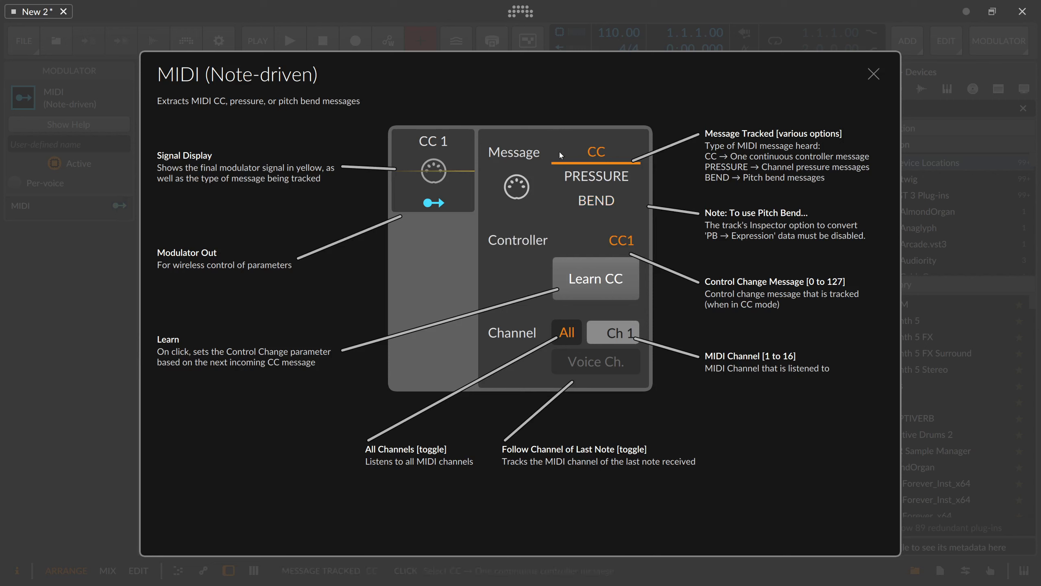
{"action": "mouse_move", "coordinate": [458, 166]}
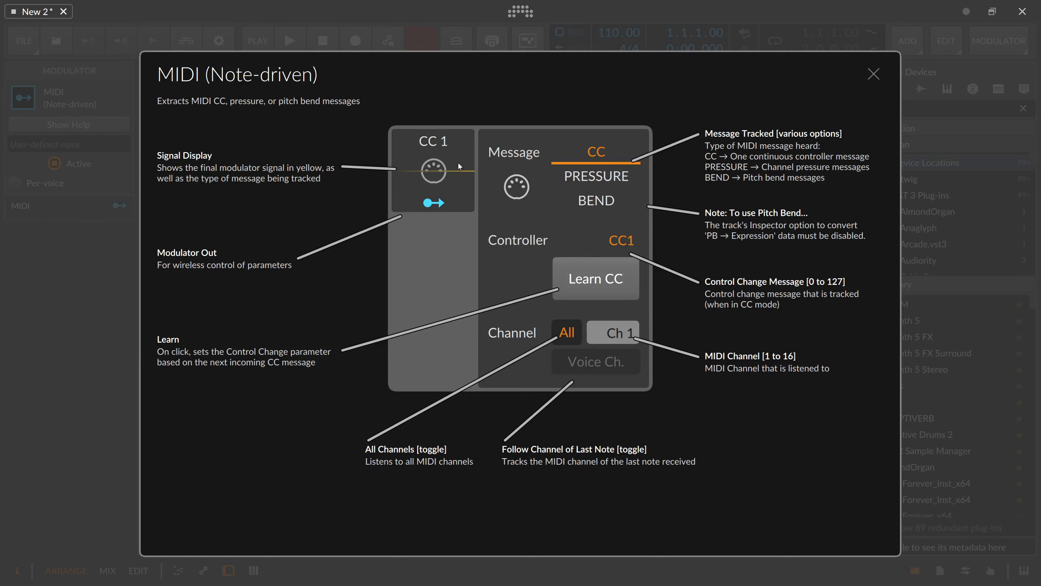
- Close the help overview and enable Per-voice on the MIDI modulator
{"action": "left_click", "coordinate": [874, 74]}
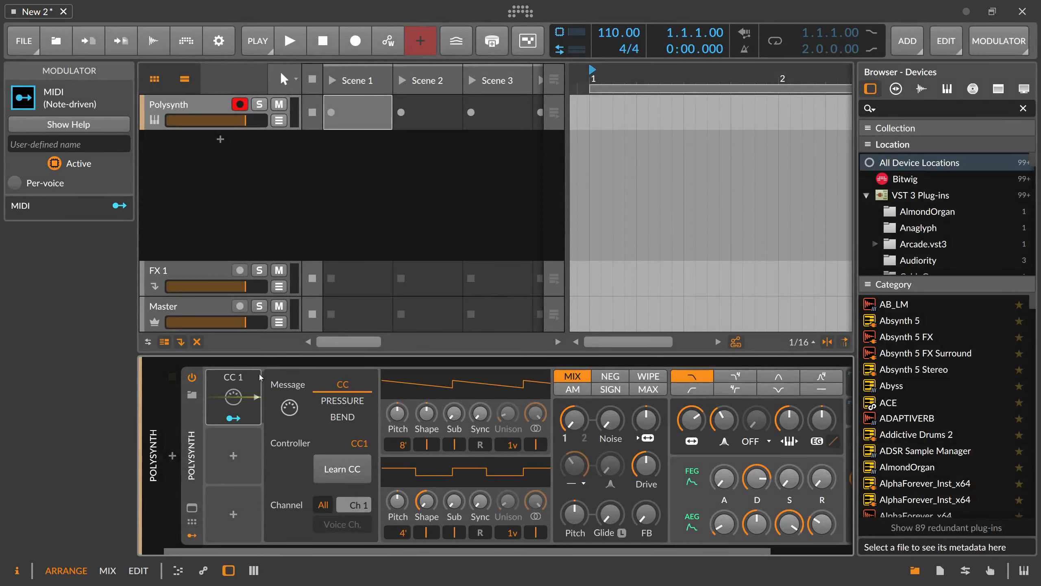
{"action": "mouse_move", "coordinate": [237, 395]}
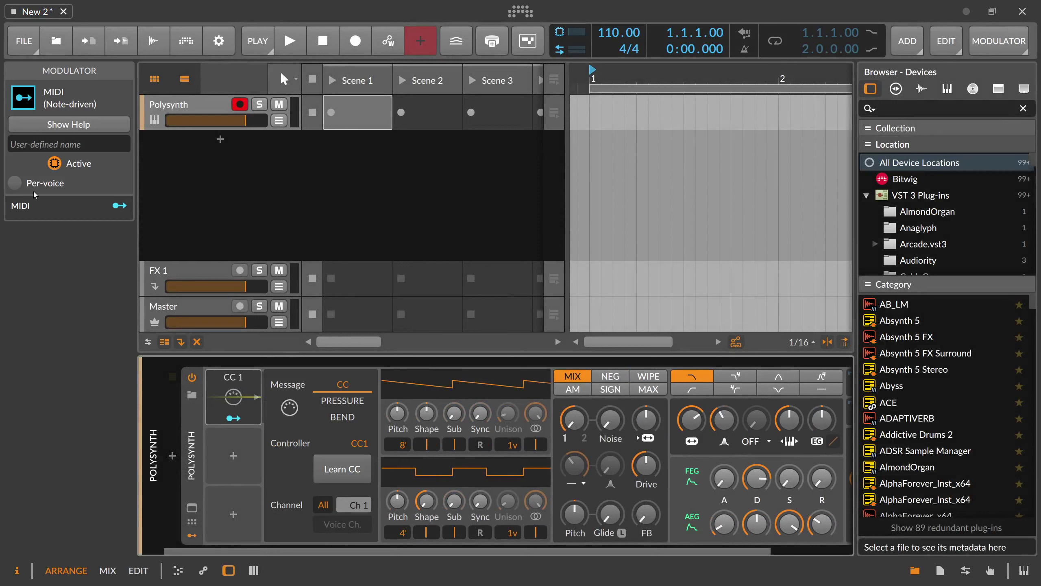
{"action": "left_click", "coordinate": [14, 183]}
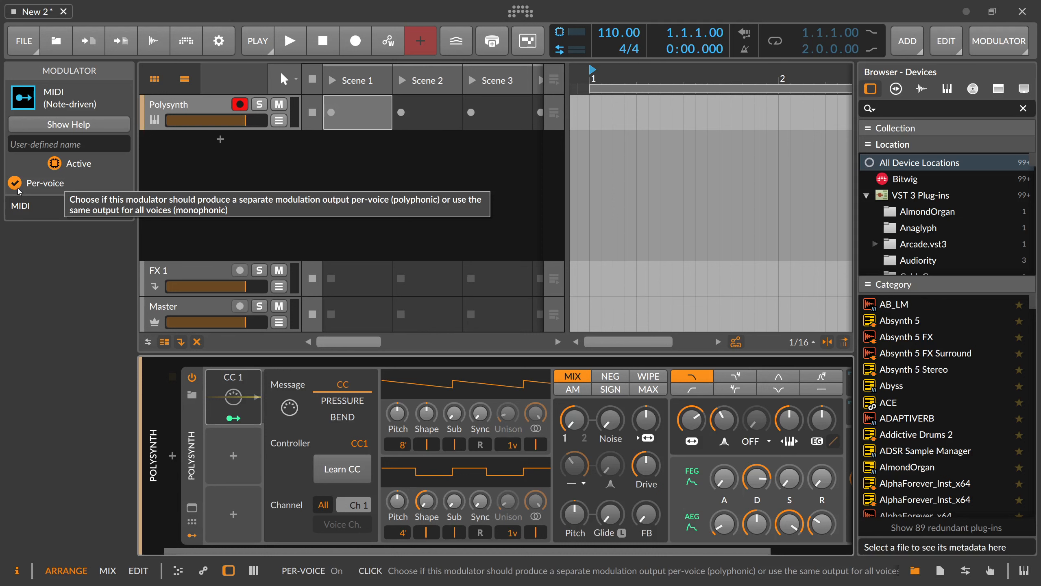
{"action": "mouse_move", "coordinate": [245, 395]}
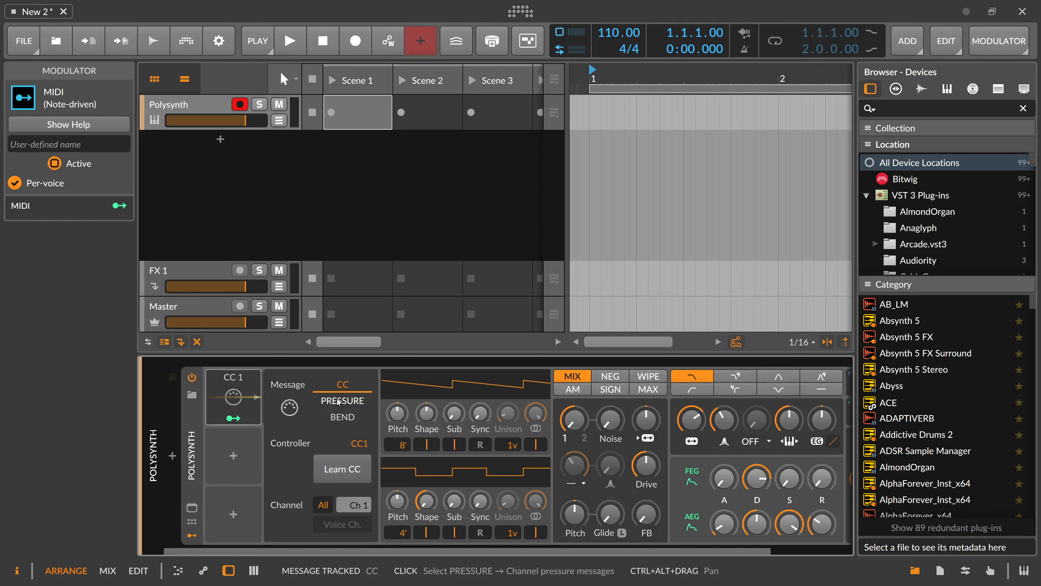
{"action": "mouse_move", "coordinate": [98, 232]}
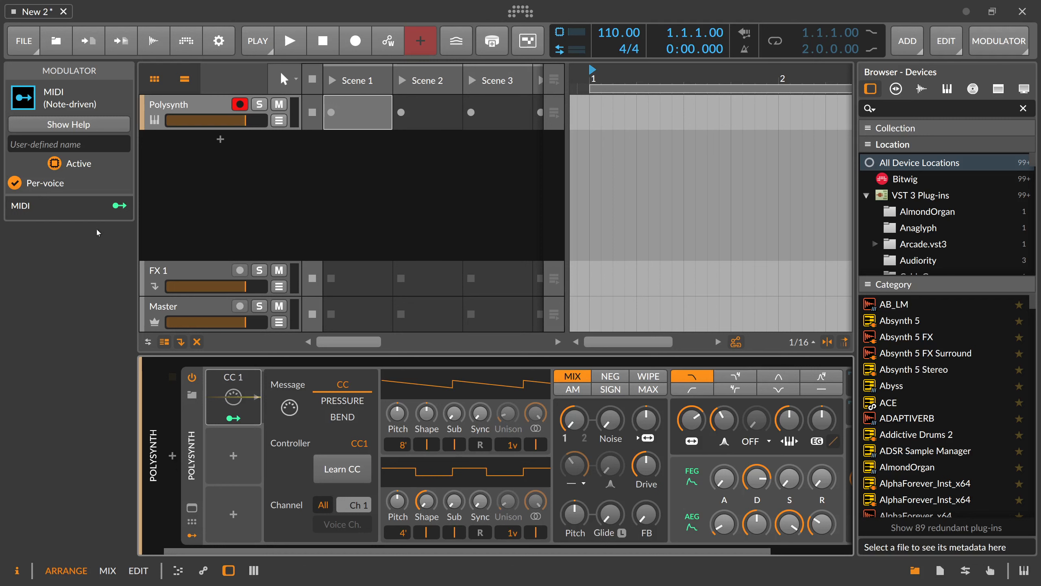